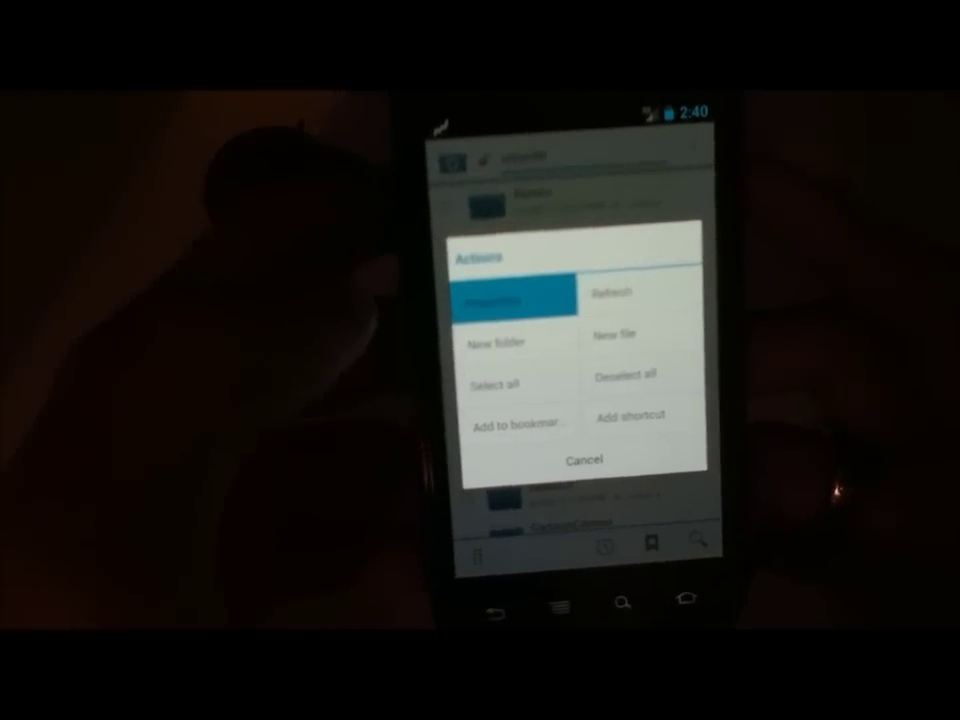
Step: Show the sdcard folder's properties from the Actions menu, listing name, parent, type and last access
click(508, 292)
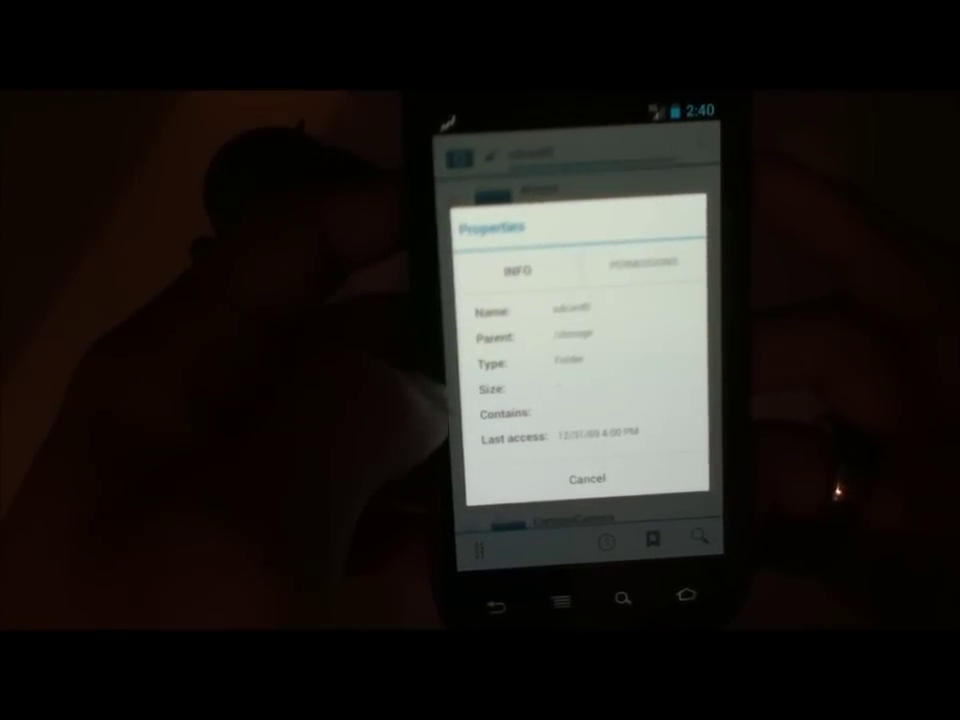